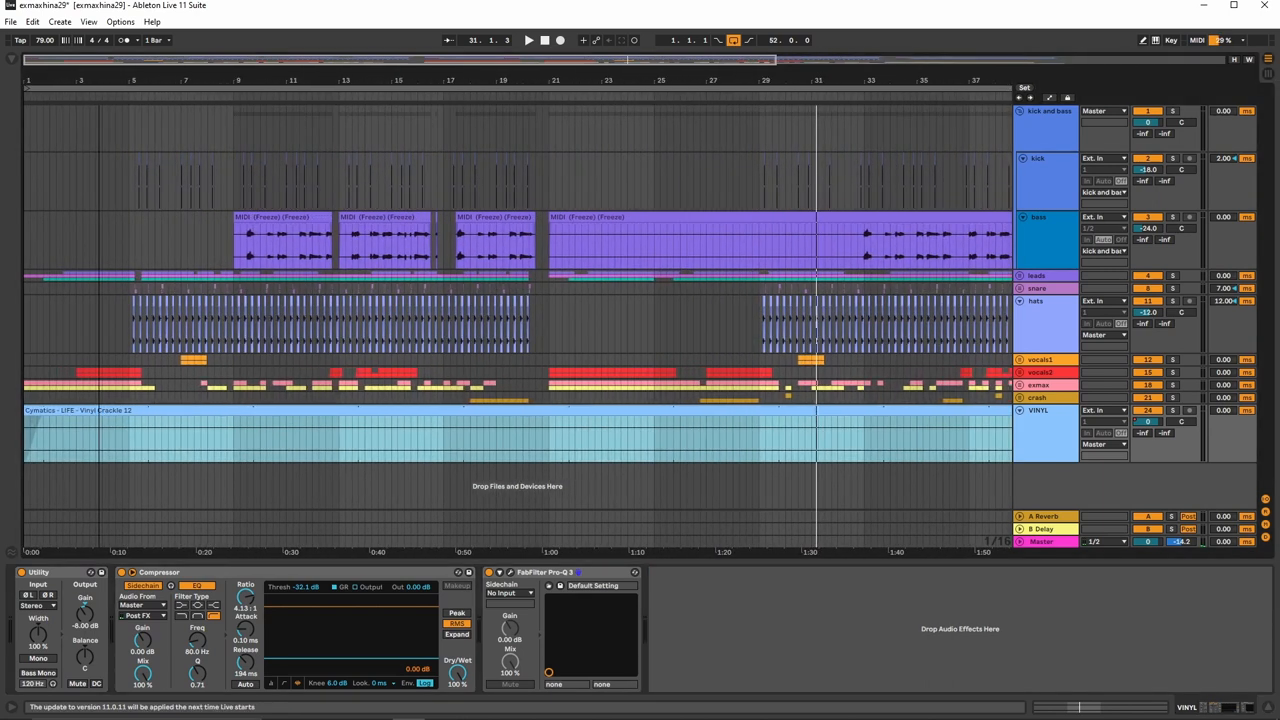
Fold the kick and bass group so the hi-hat, vocal and vinyl lanes fill the view.
left_click(120, 278)
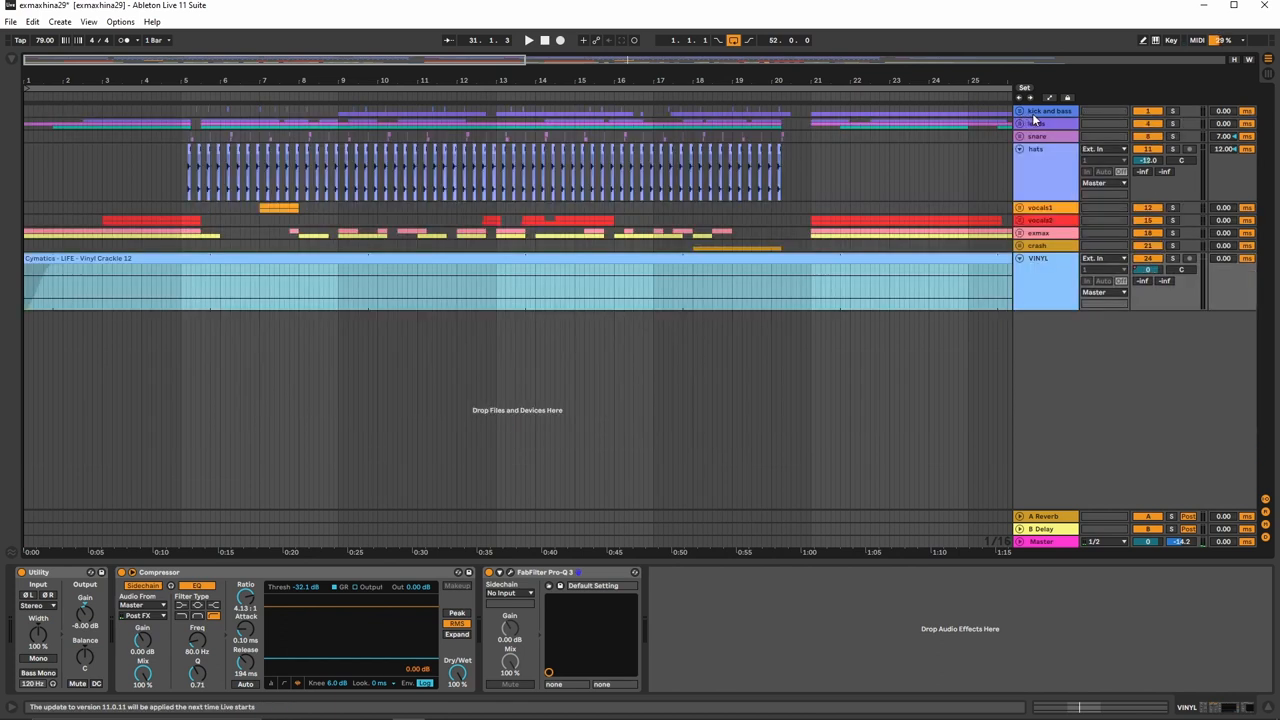
Select the kick and bass group to show its EQ and Glue Compressor, then play the mix.
left_click(1048, 112)
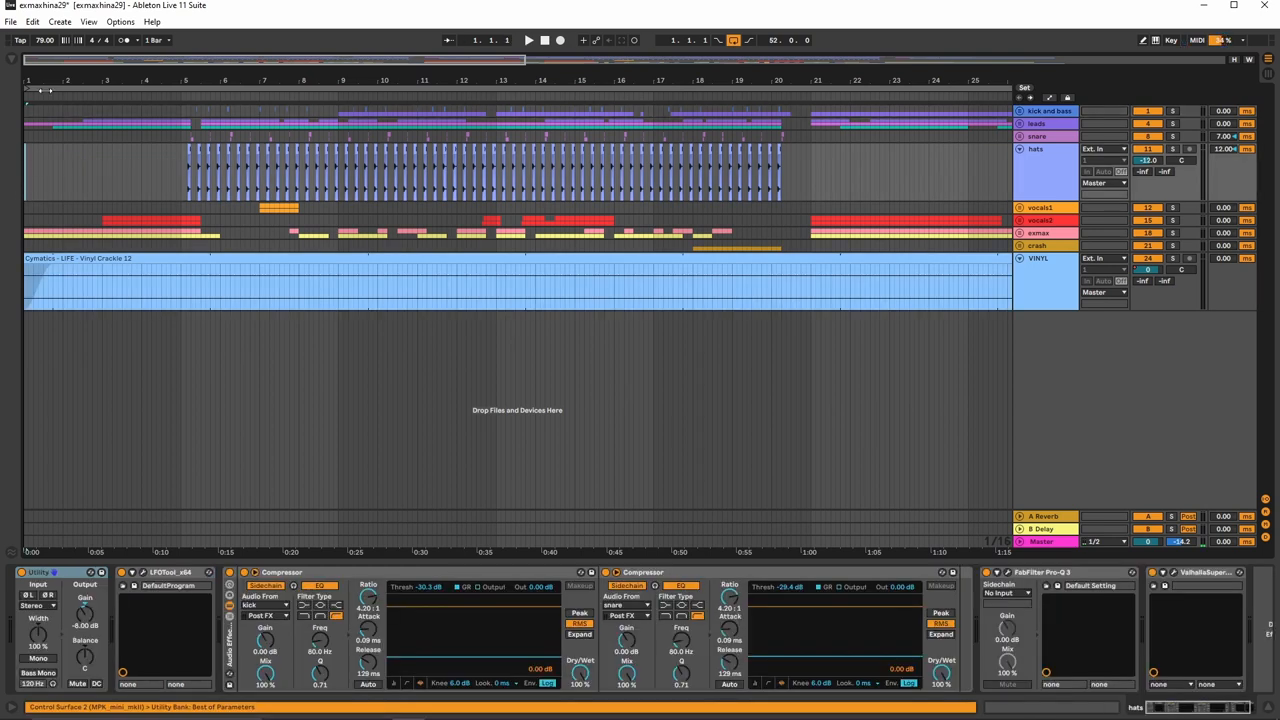
left_click(1038, 258)
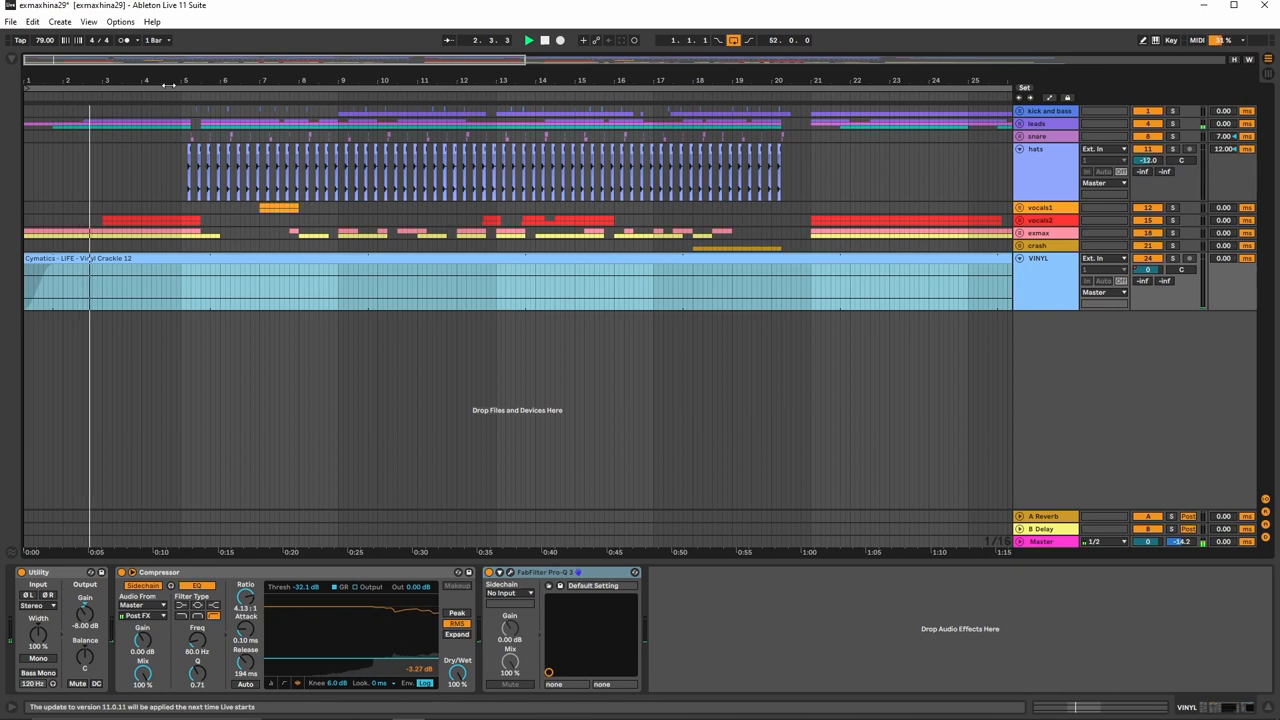
left_click(210, 290)
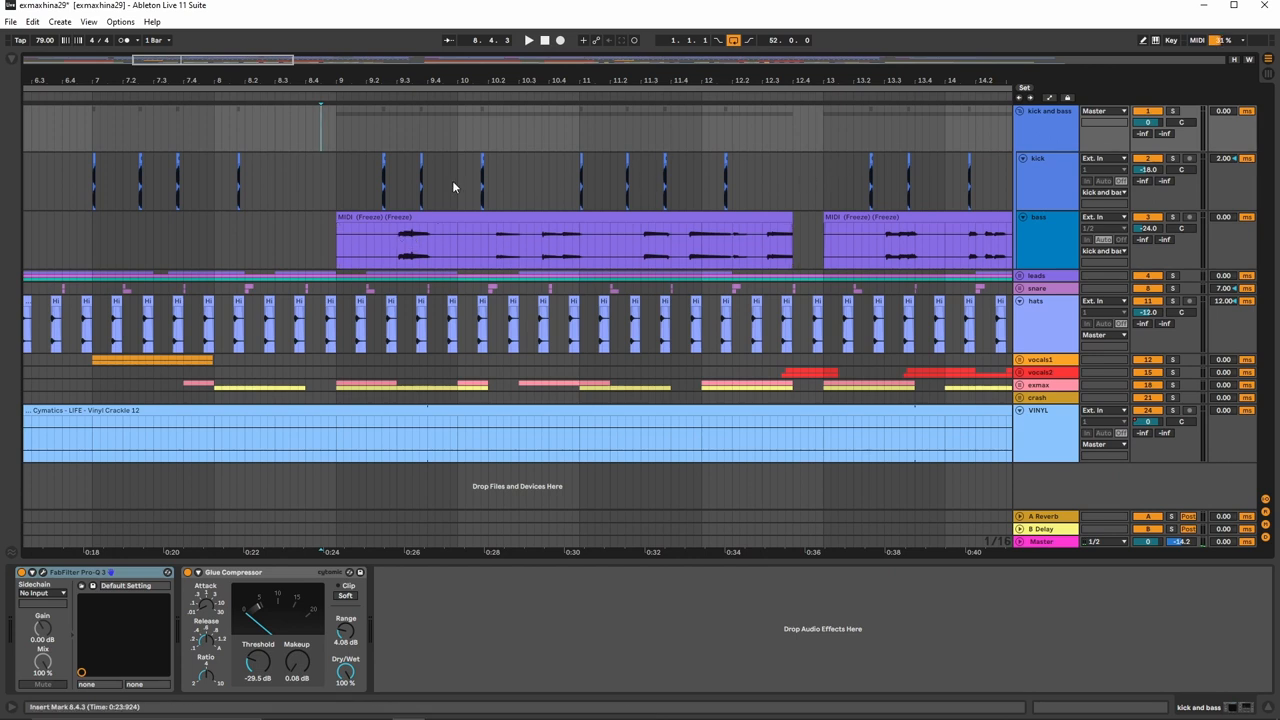
Inspect the group's Pro-L 2 limiter and Glue Compressor chain while playing the arrangement.
left_click(1172, 110)
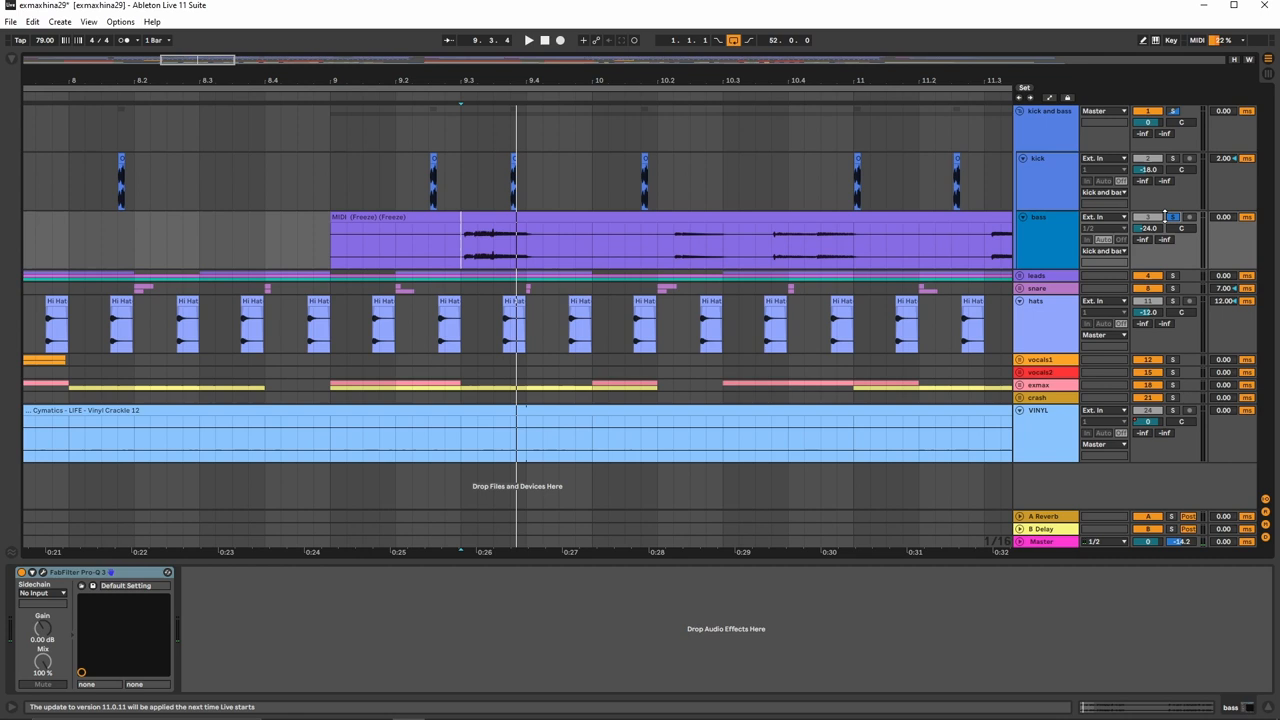
left_click(528, 40)
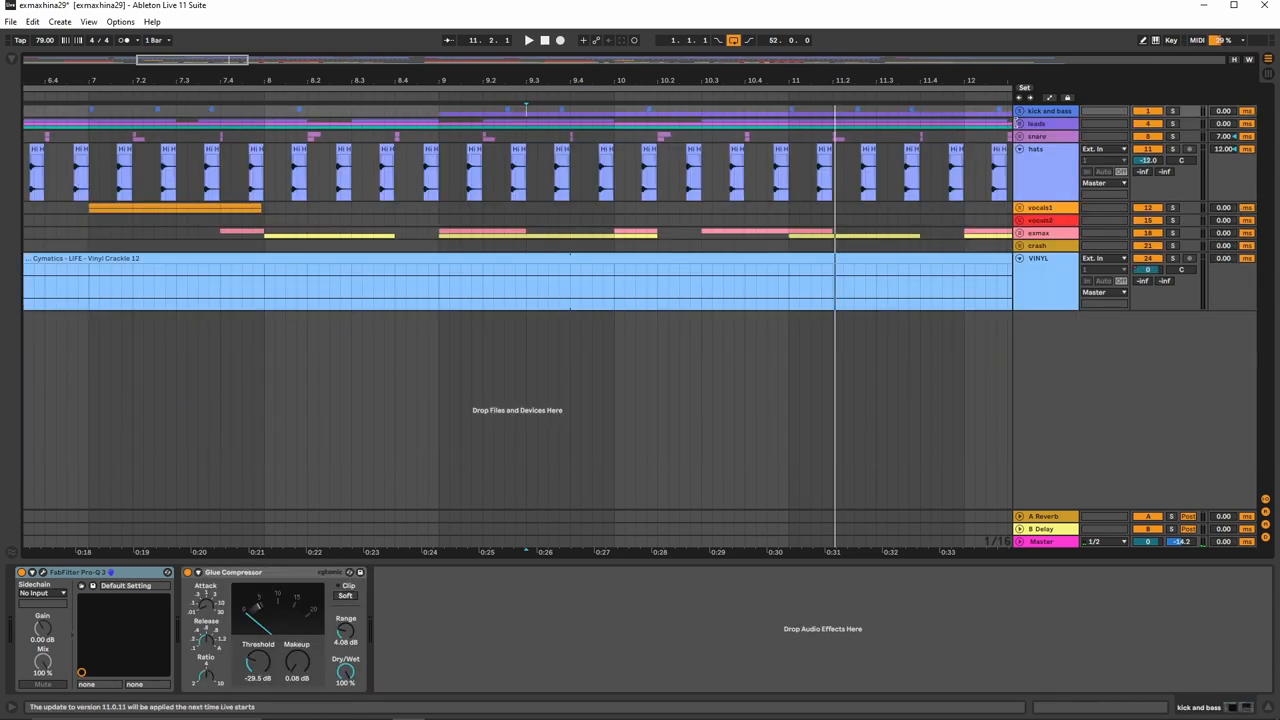
left_click(1020, 124)
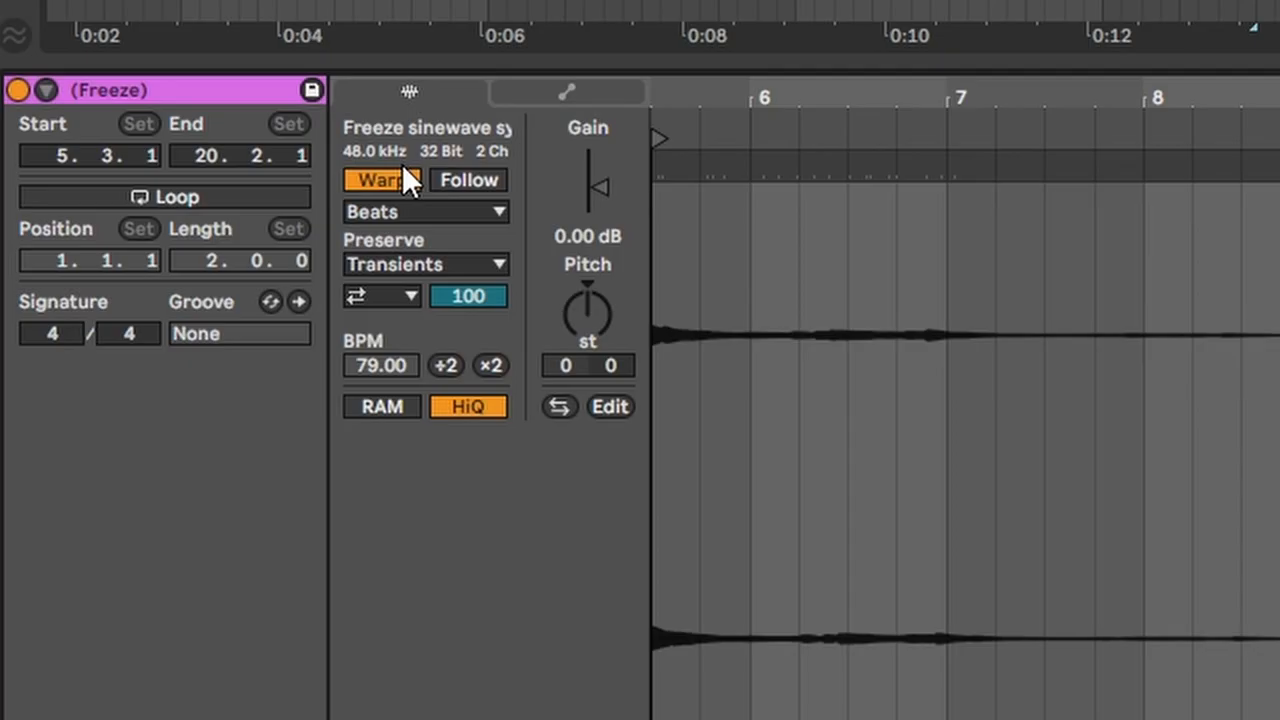
mouse_move(370, 216)
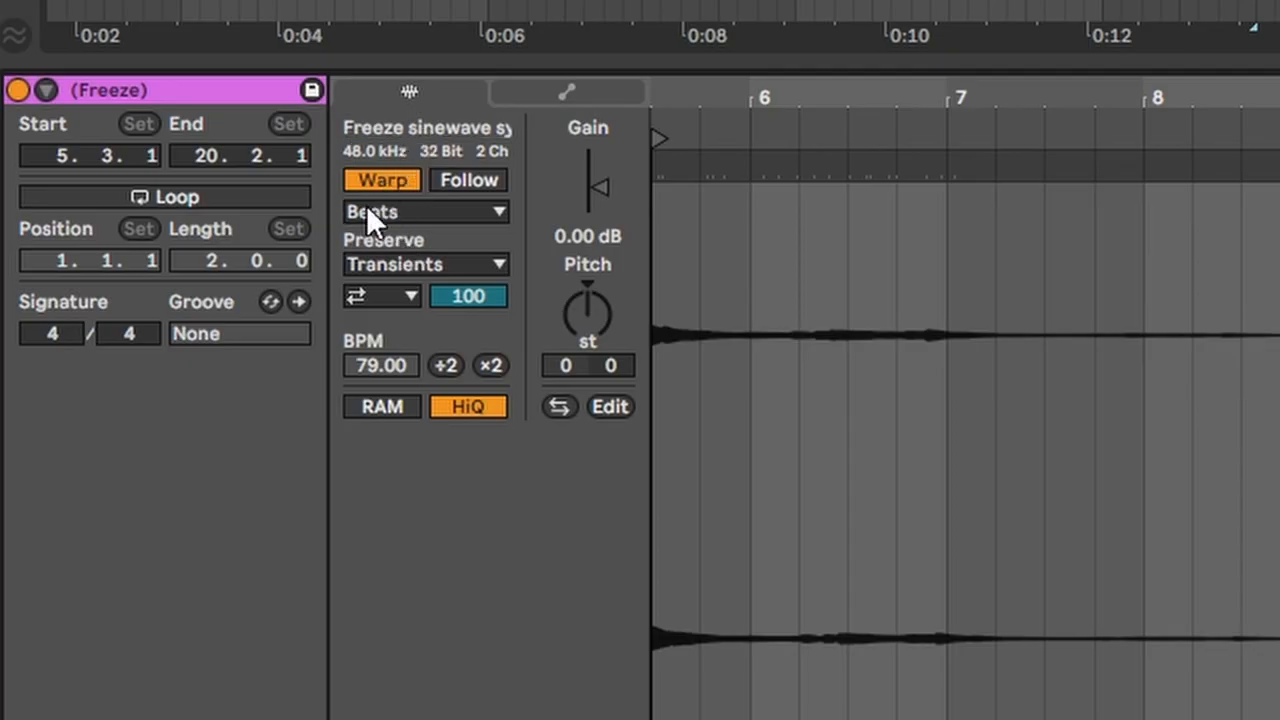
mouse_move(490, 404)
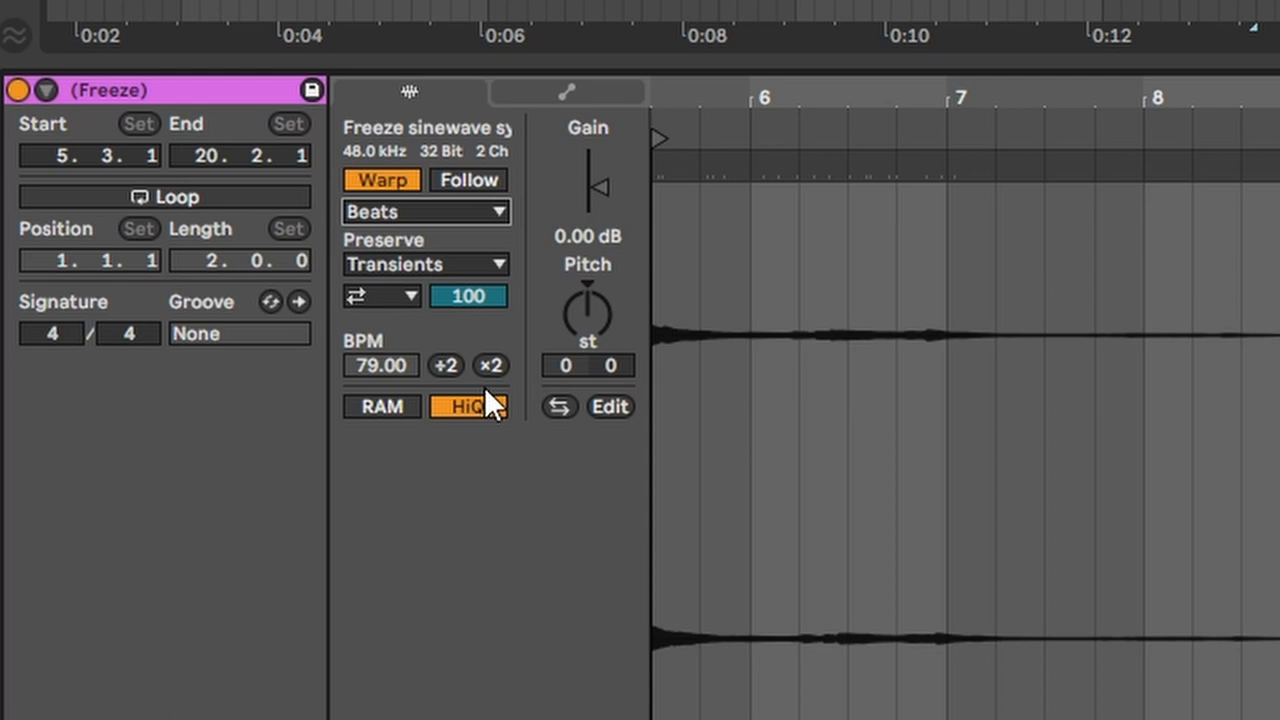
mouse_move(496, 378)
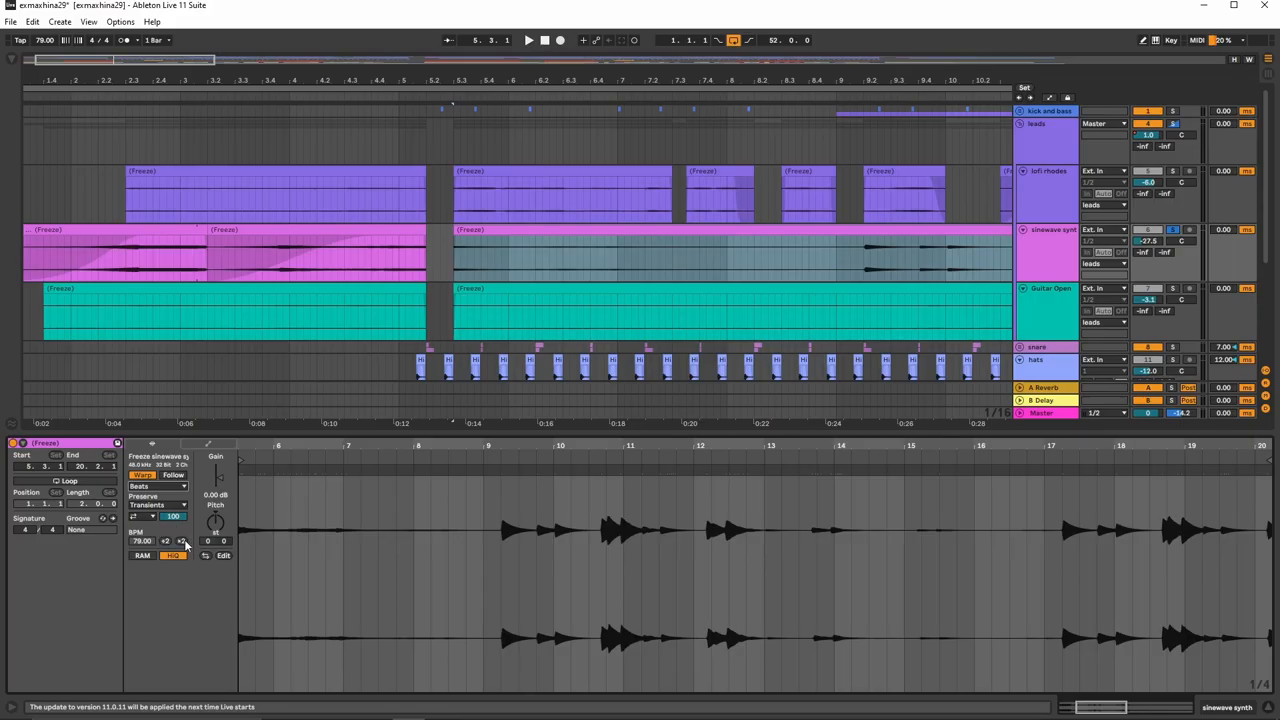
Select the first frozen sinewave synth clip to view its Warp, Beats mode and HiQ settings.
left_click(140, 260)
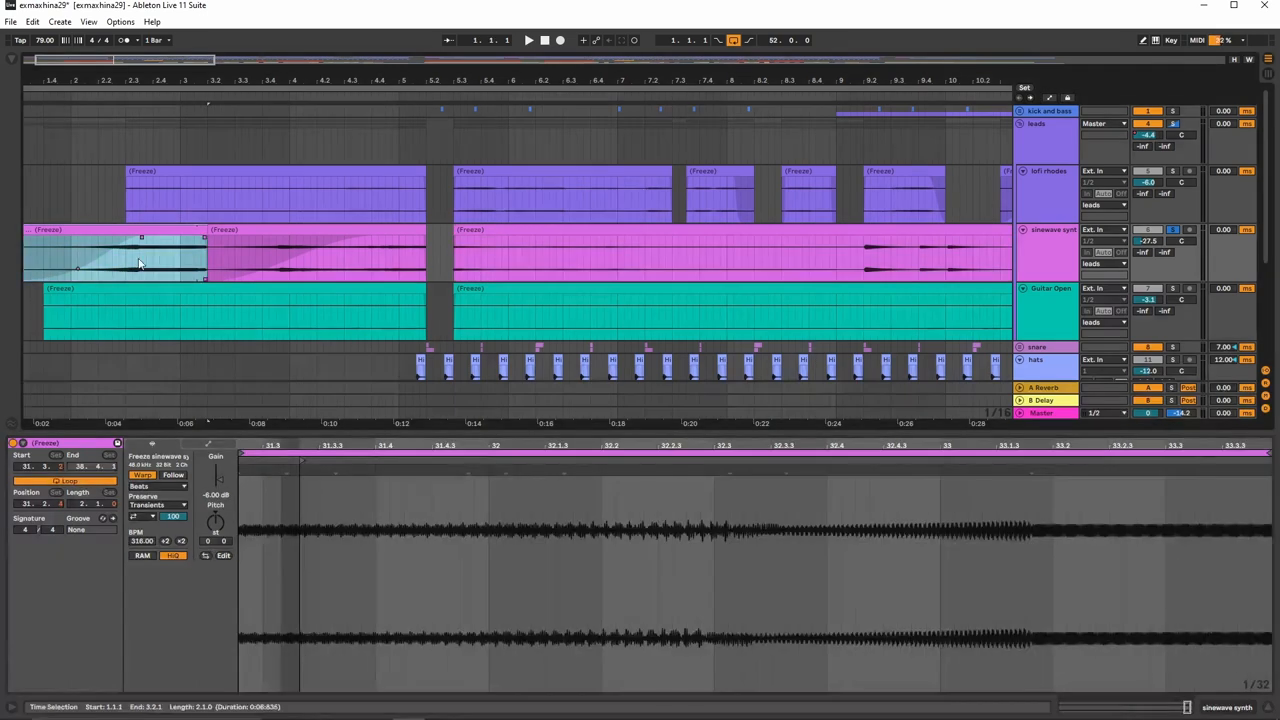
left_click(528, 40)
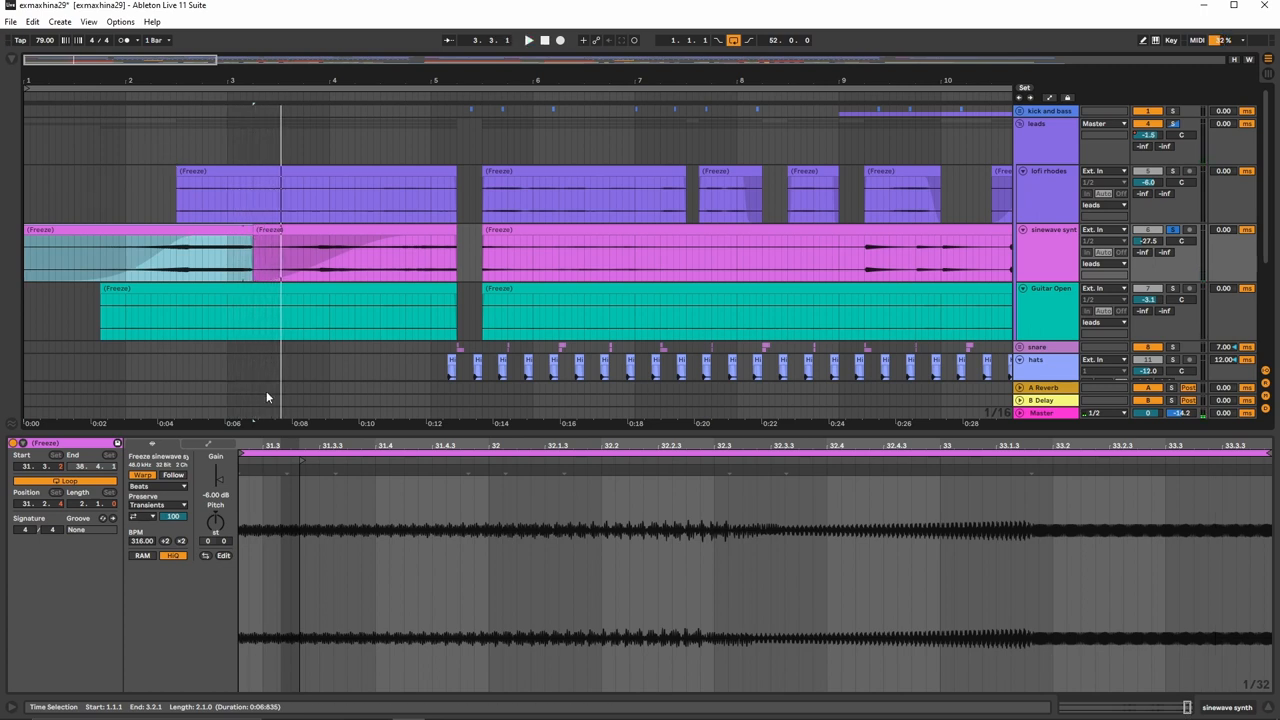
mouse_move(874, 264)
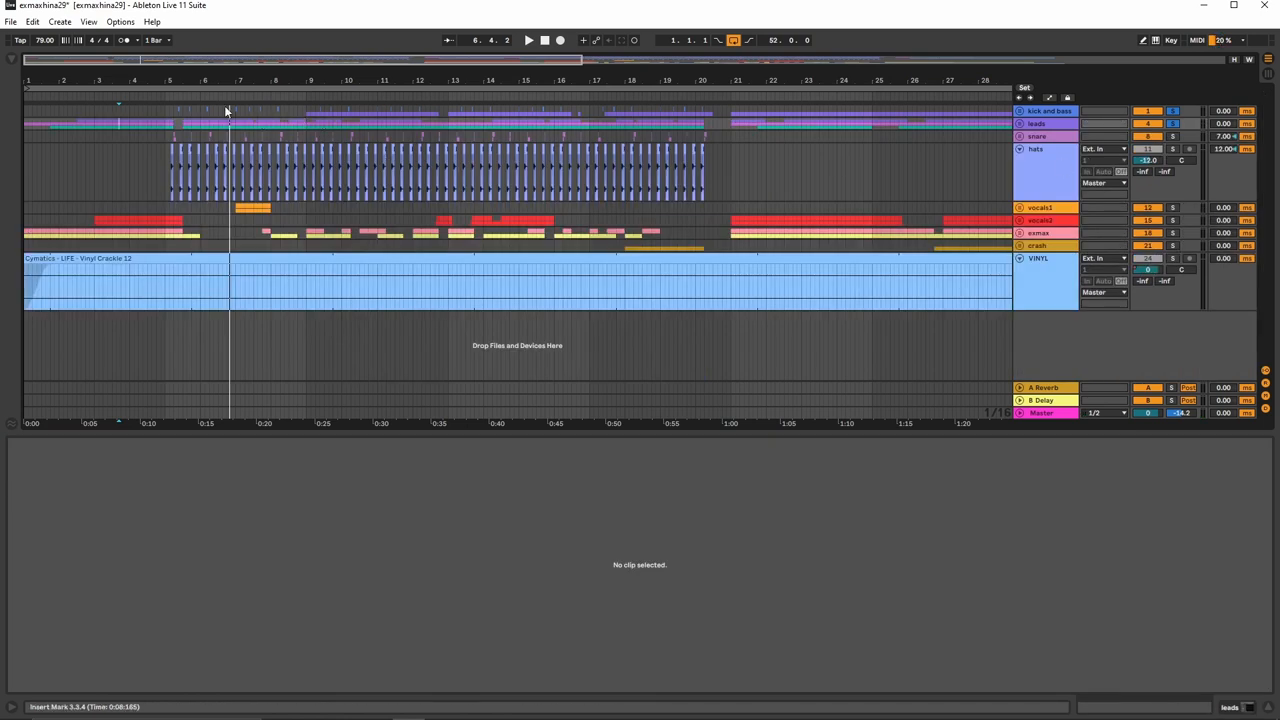
mouse_move(308, 116)
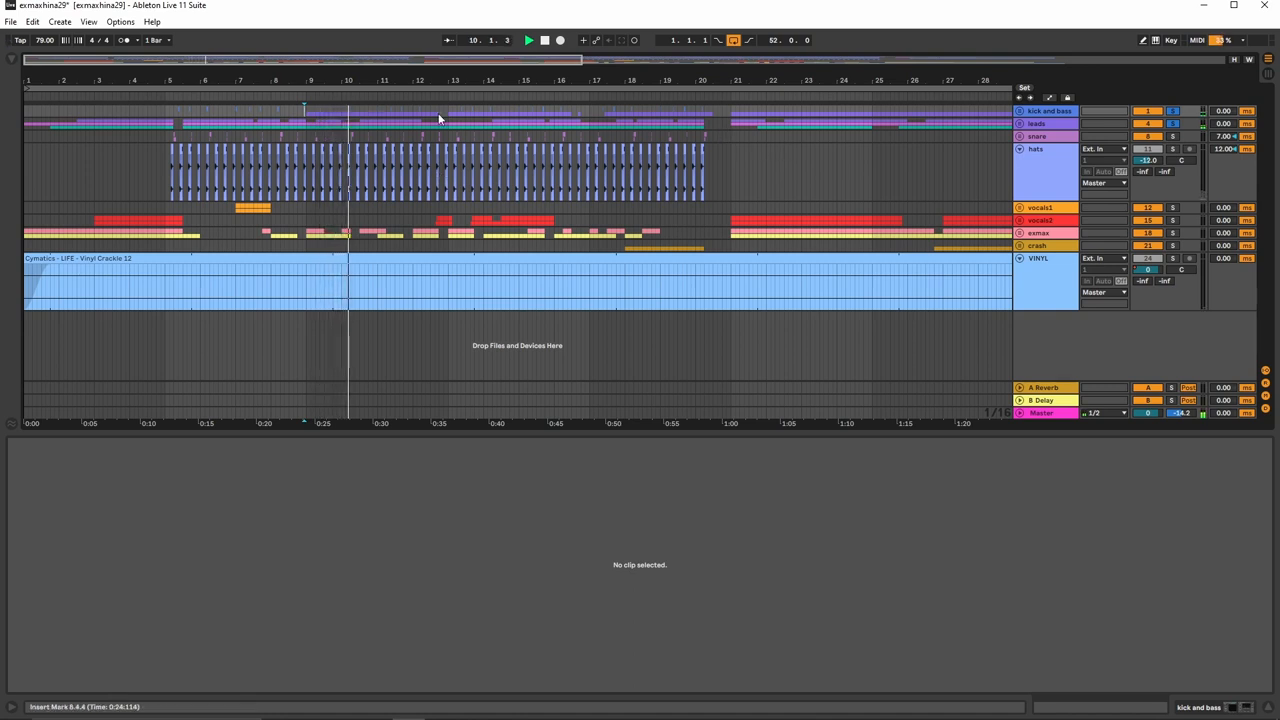
Bring up the leads track's FabFilter Pro-Q 3 window with its low cut and high roll-off.
left_click(372, 94)
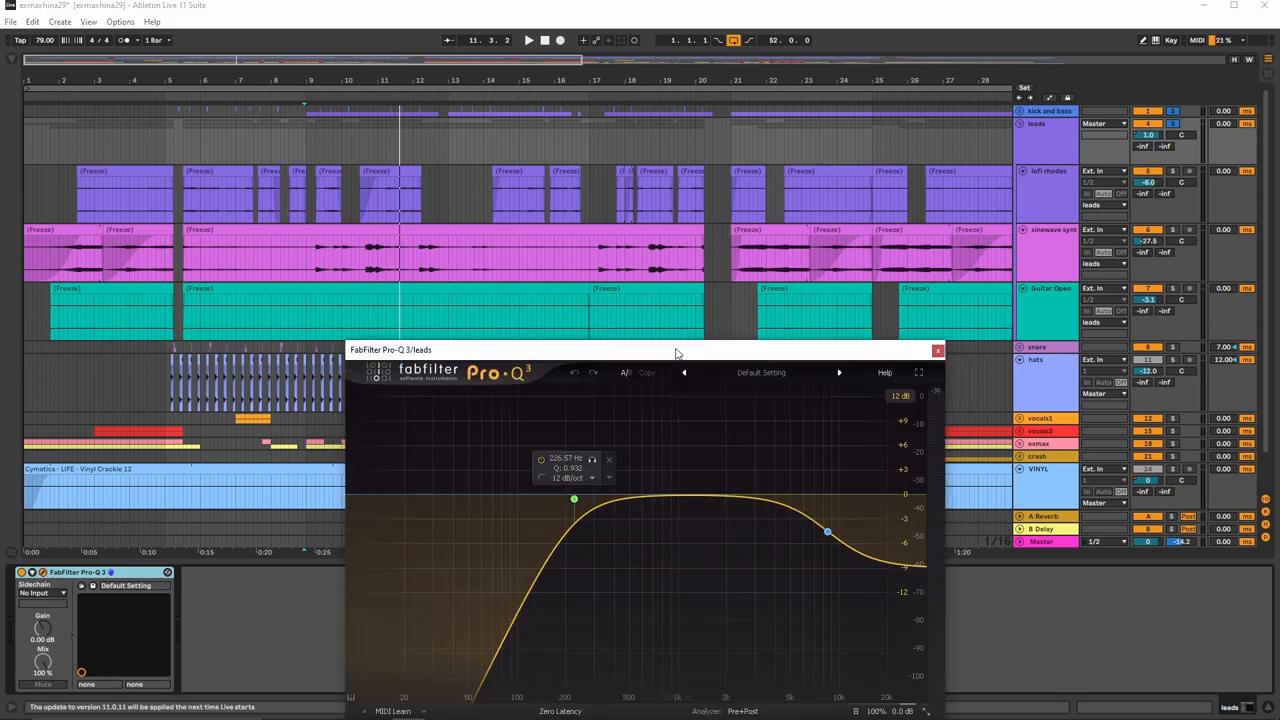
Close the Pro-Q 3 window and scroll down to the vinyl crackle track's device chain.
left_click_drag(676, 350, 570, 140)
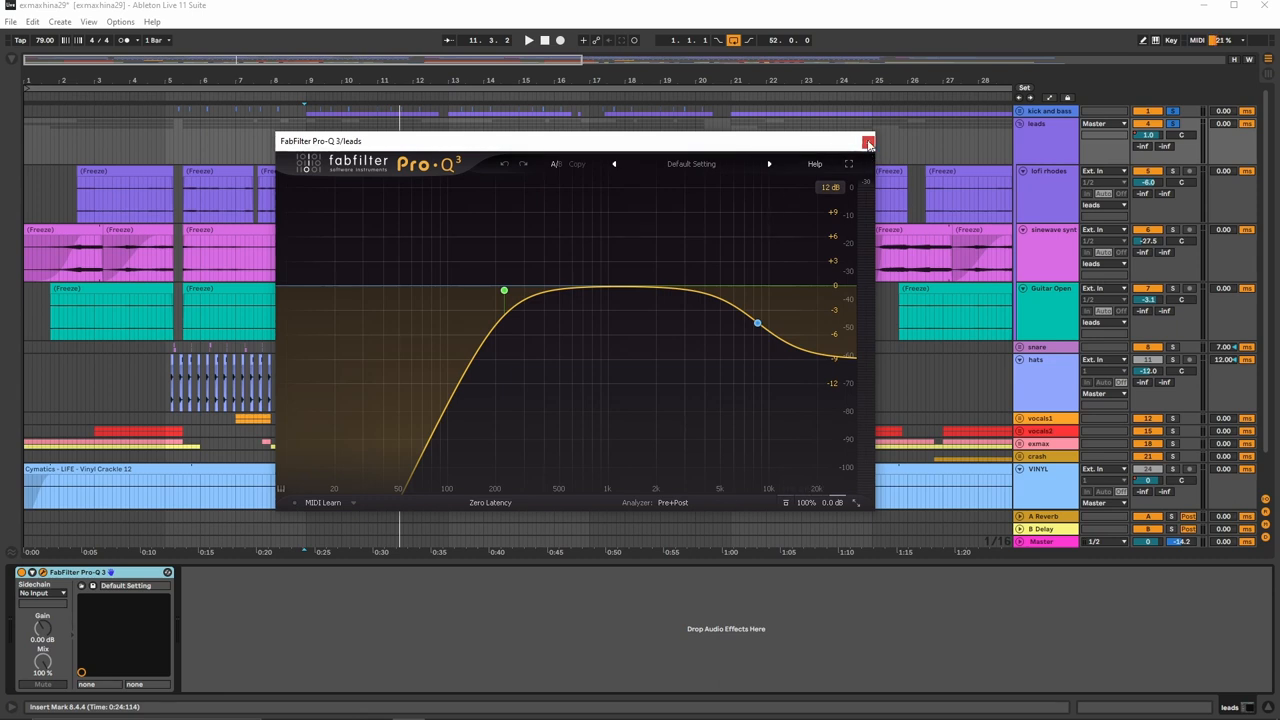
left_click(868, 140)
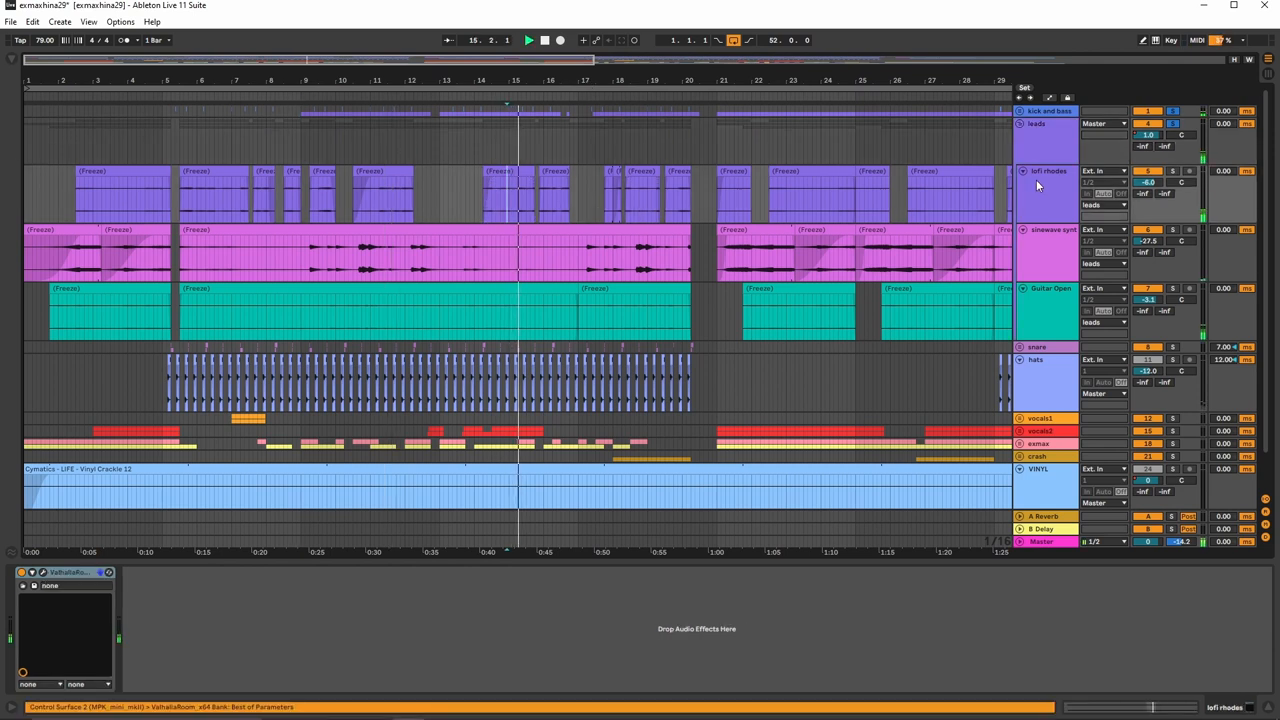
scroll("down", 3)
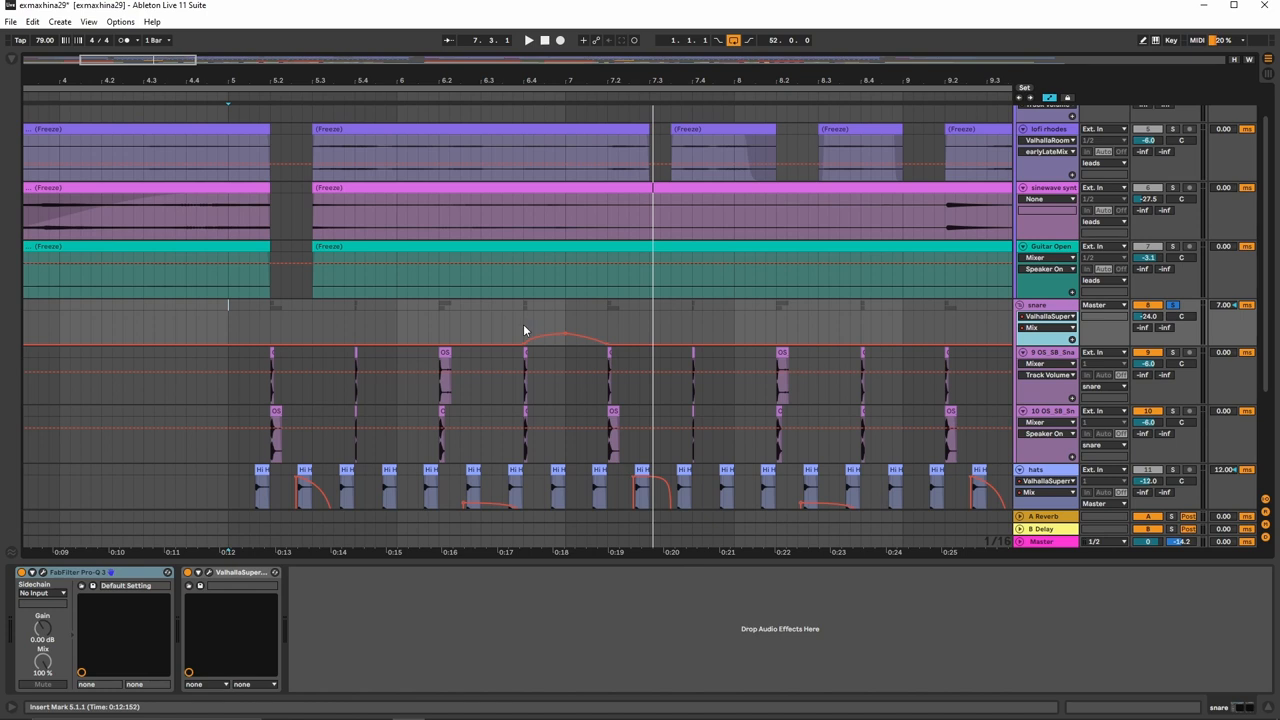
Play the arrangement and select a track showing Utility, LFOTool, compressors, Pro-Q 3 and Valhalla.
left_click(528, 40)
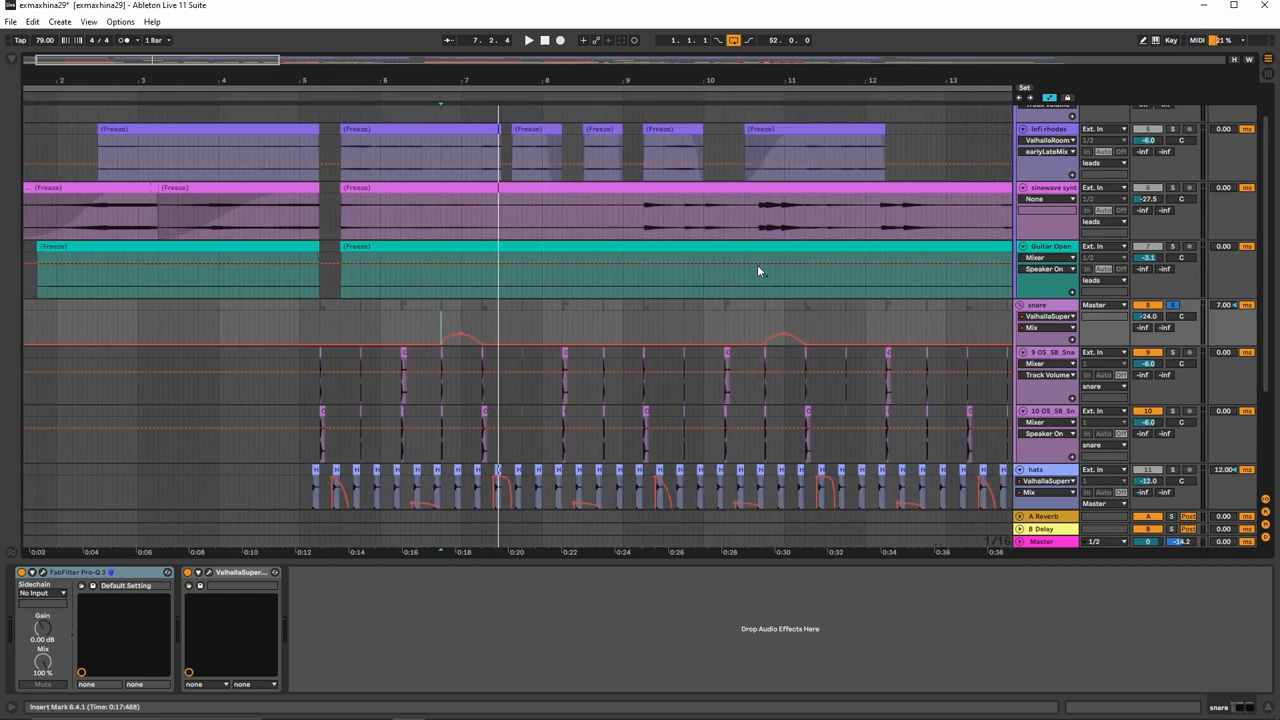
left_click(1048, 328)
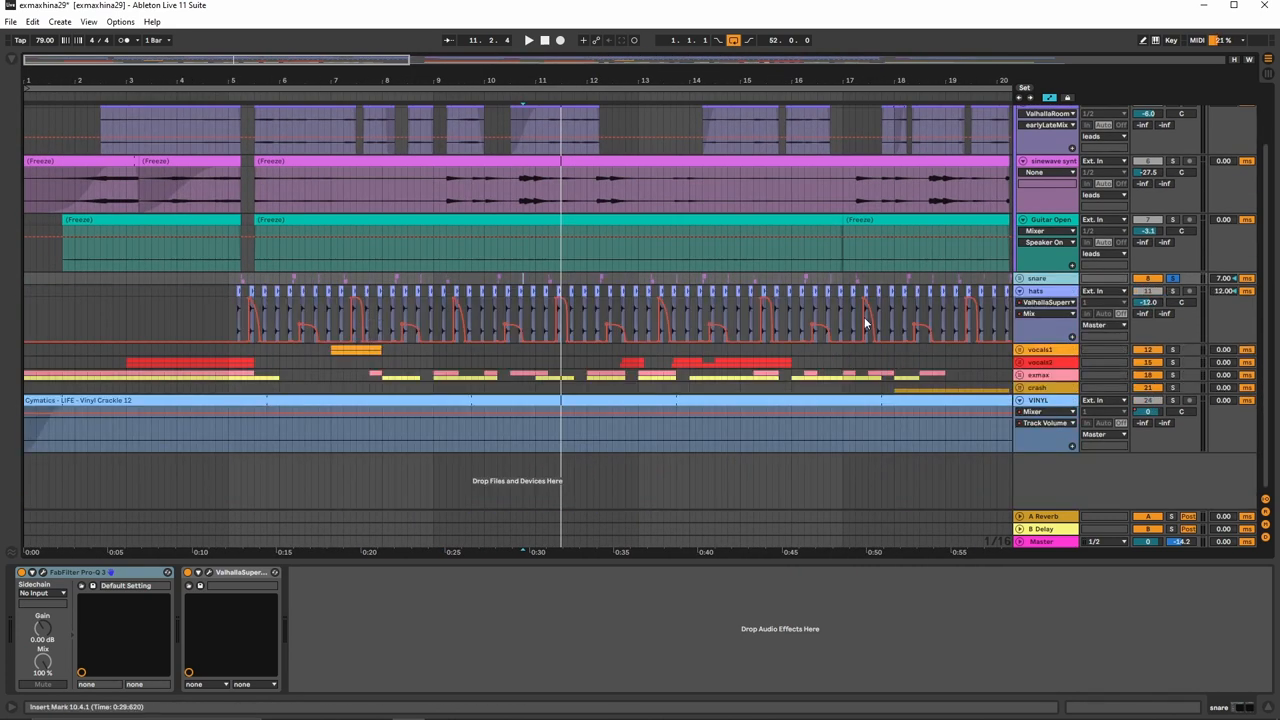
mouse_move(340, 336)
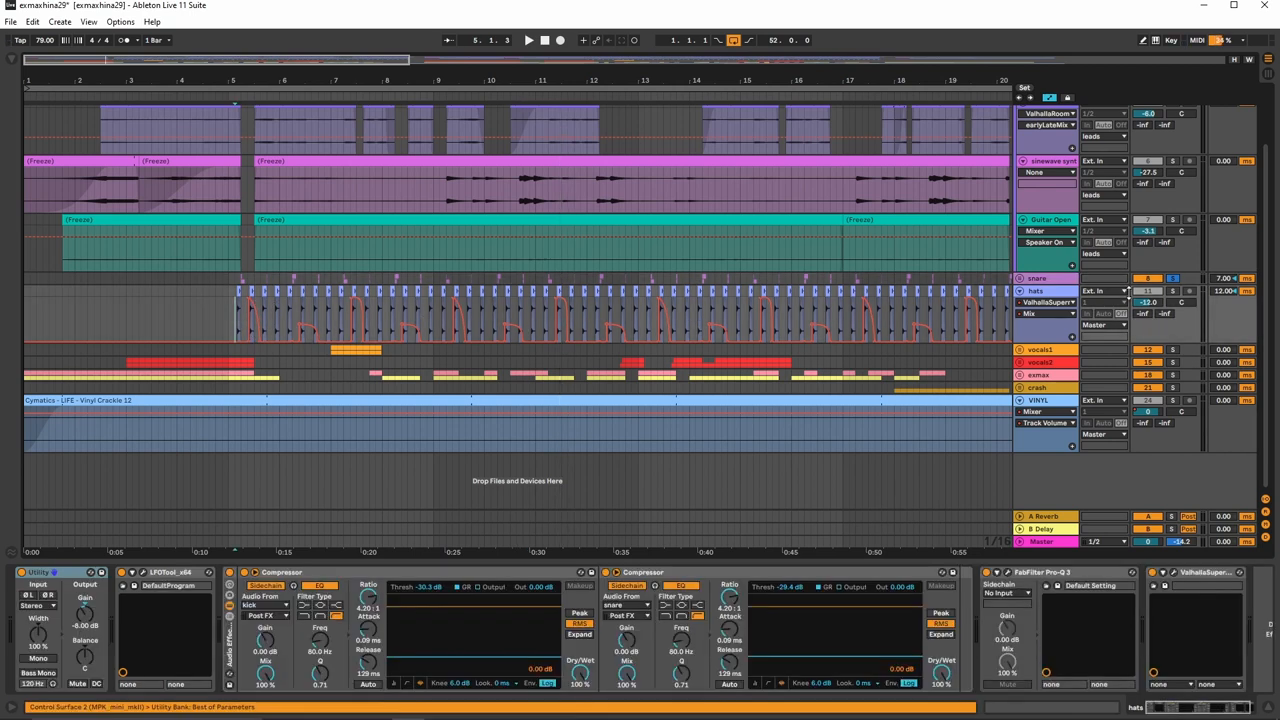
Start and stop playback while viewing the vocal track's Analog Collapse and Compressor devices.
left_click(528, 40)
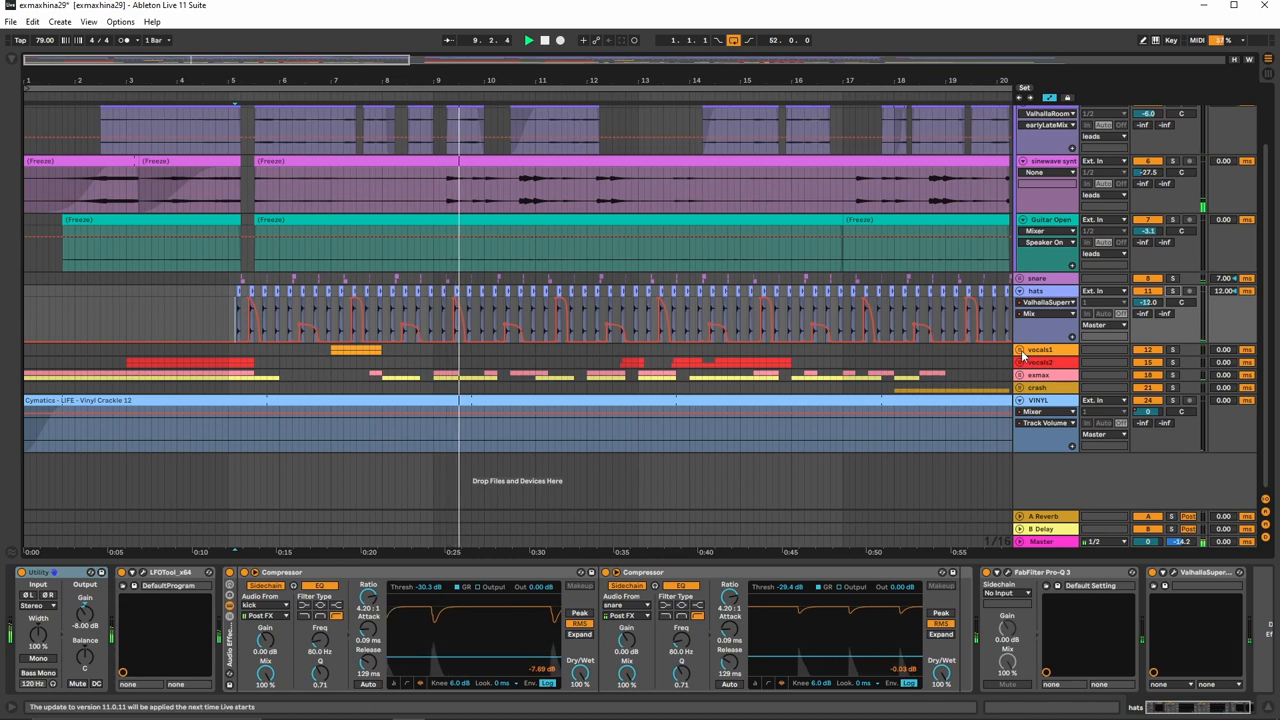
left_click(528, 40)
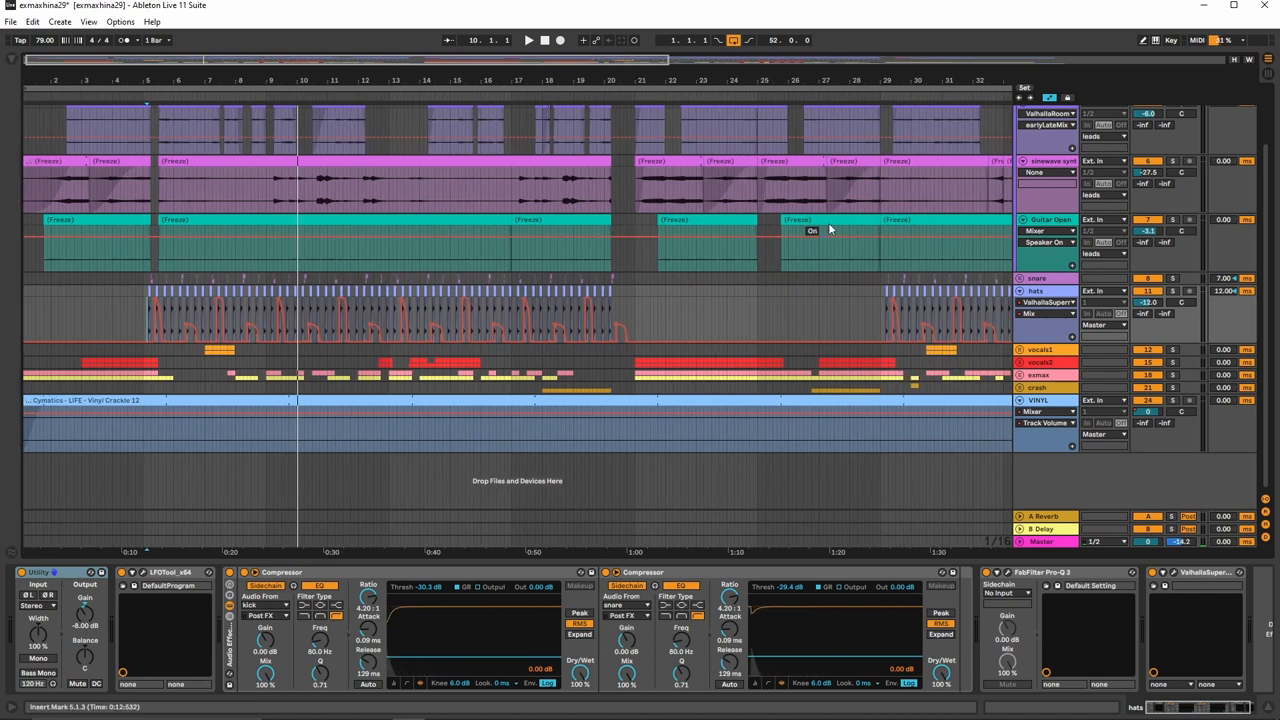
mouse_move(416, 470)
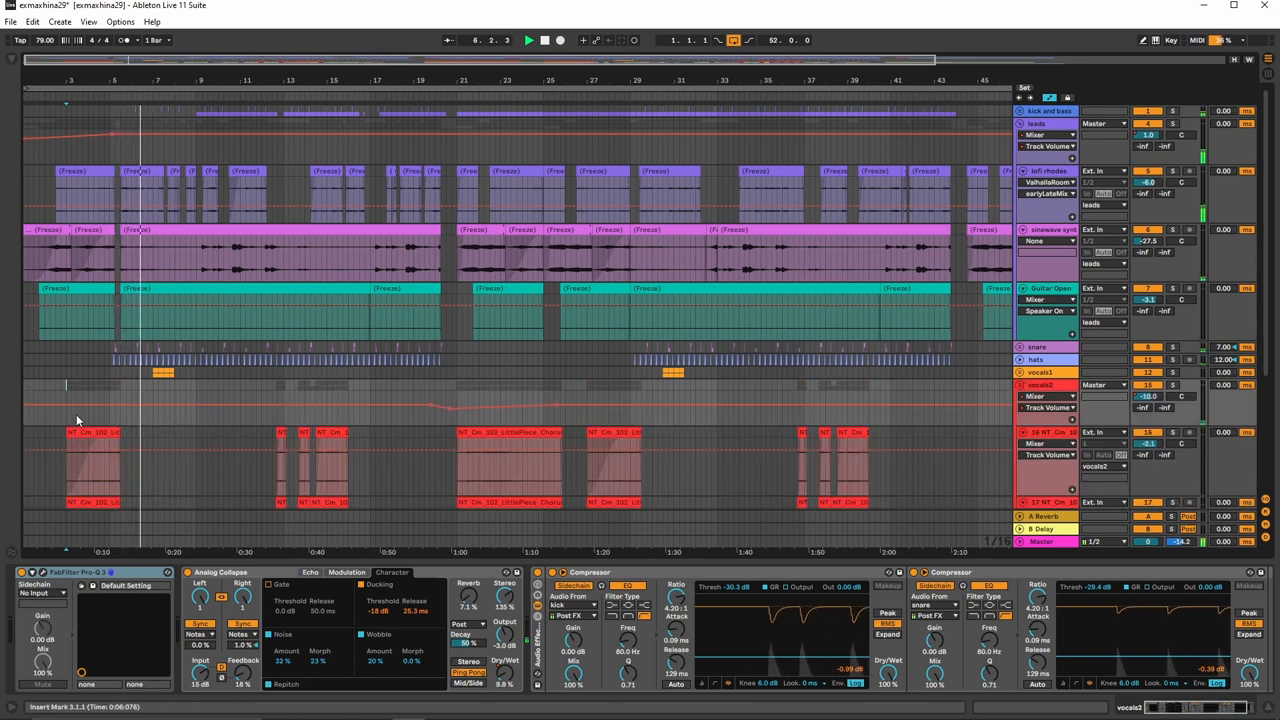
Toggle playback while the snare track's Pro-Q 3 band-shaping EQ is displayed.
left_click(528, 40)
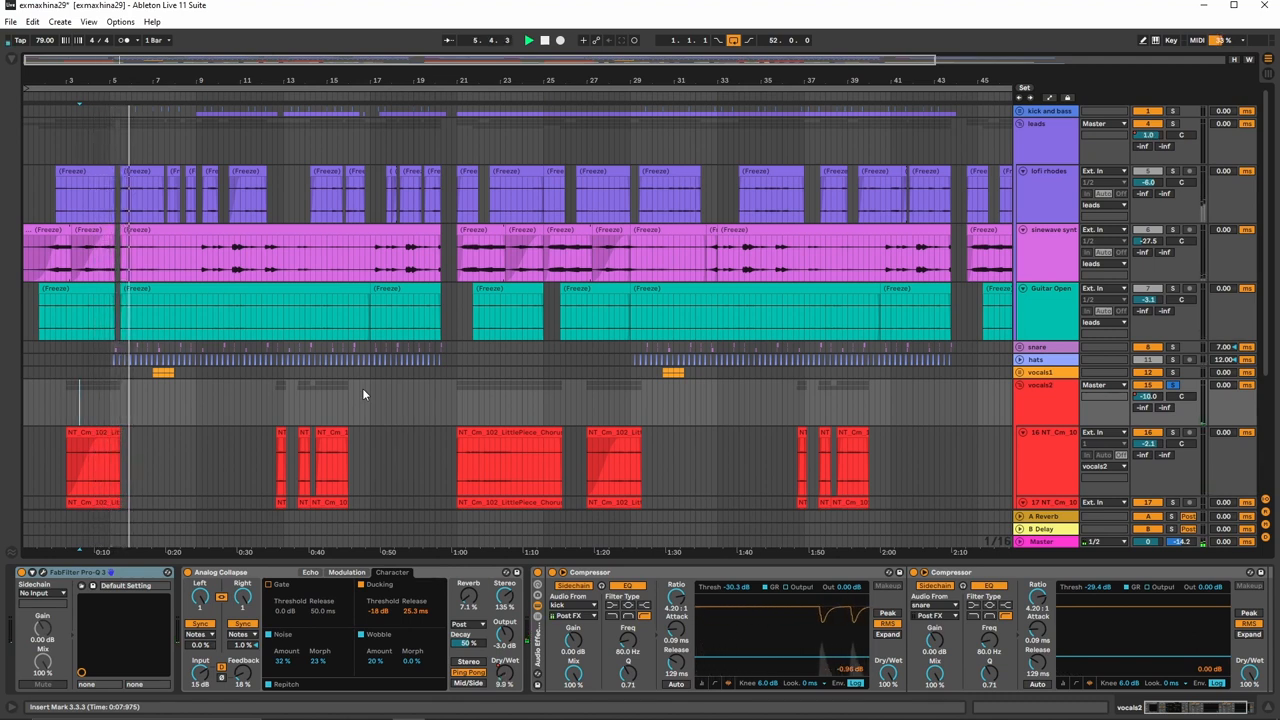
left_click(528, 40)
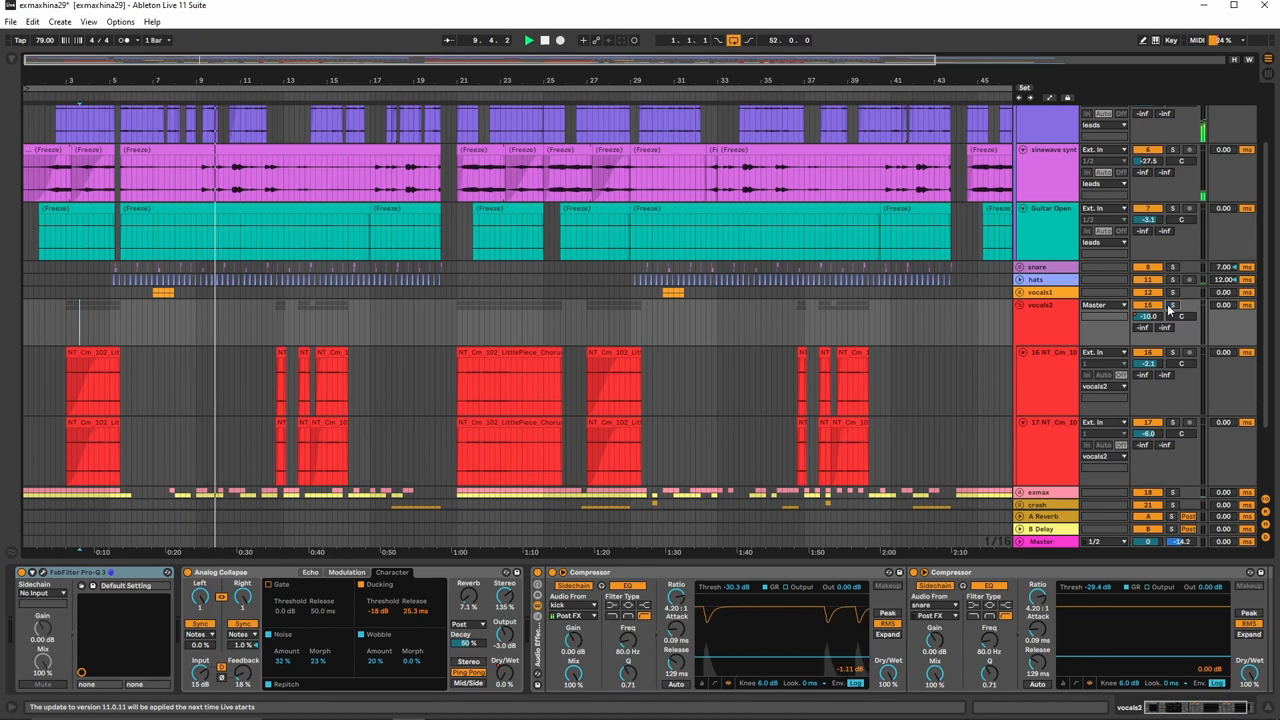
left_click(528, 40)
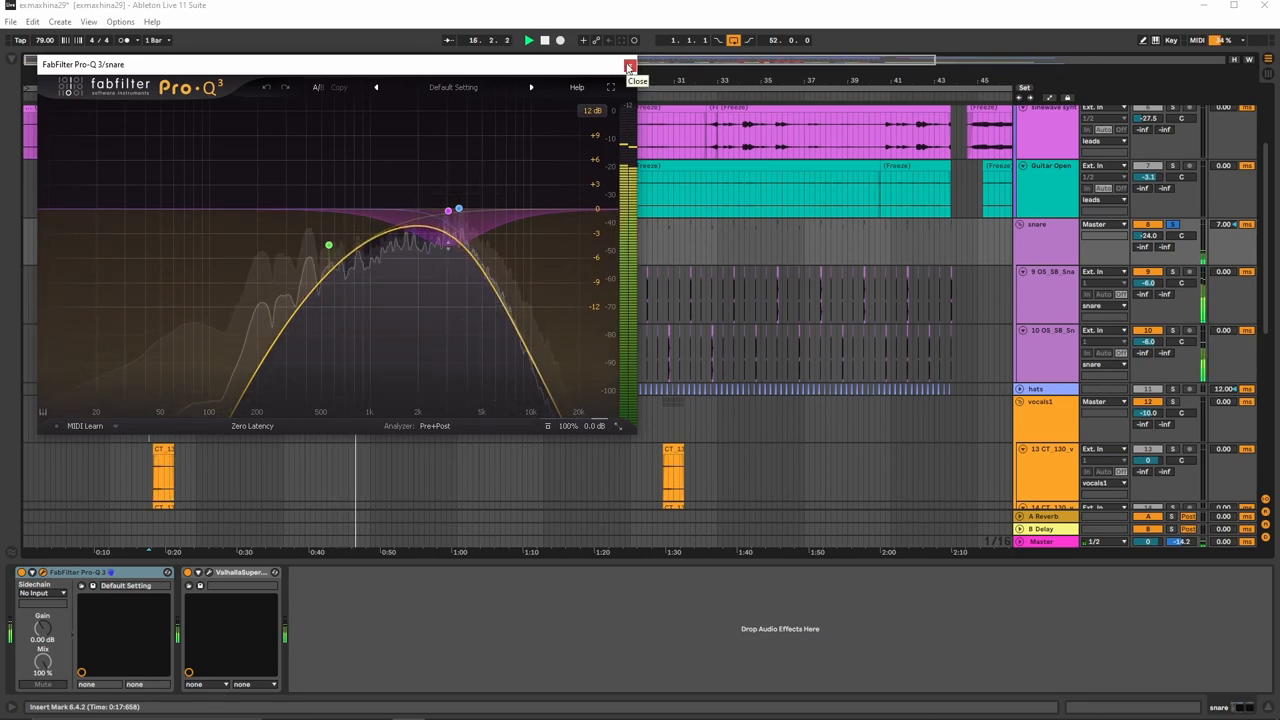
Close the snare EQ window and scroll down to the vocal and effects tracks.
left_click(636, 80)
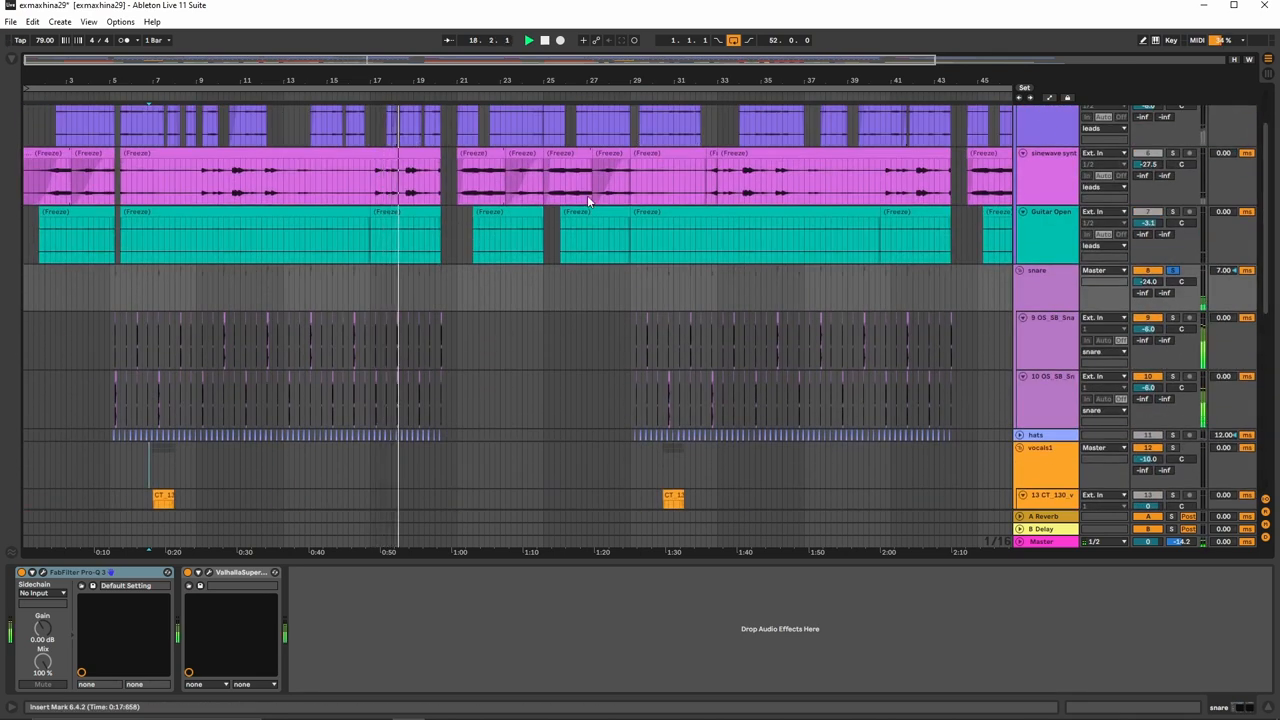
scroll("down", 3)
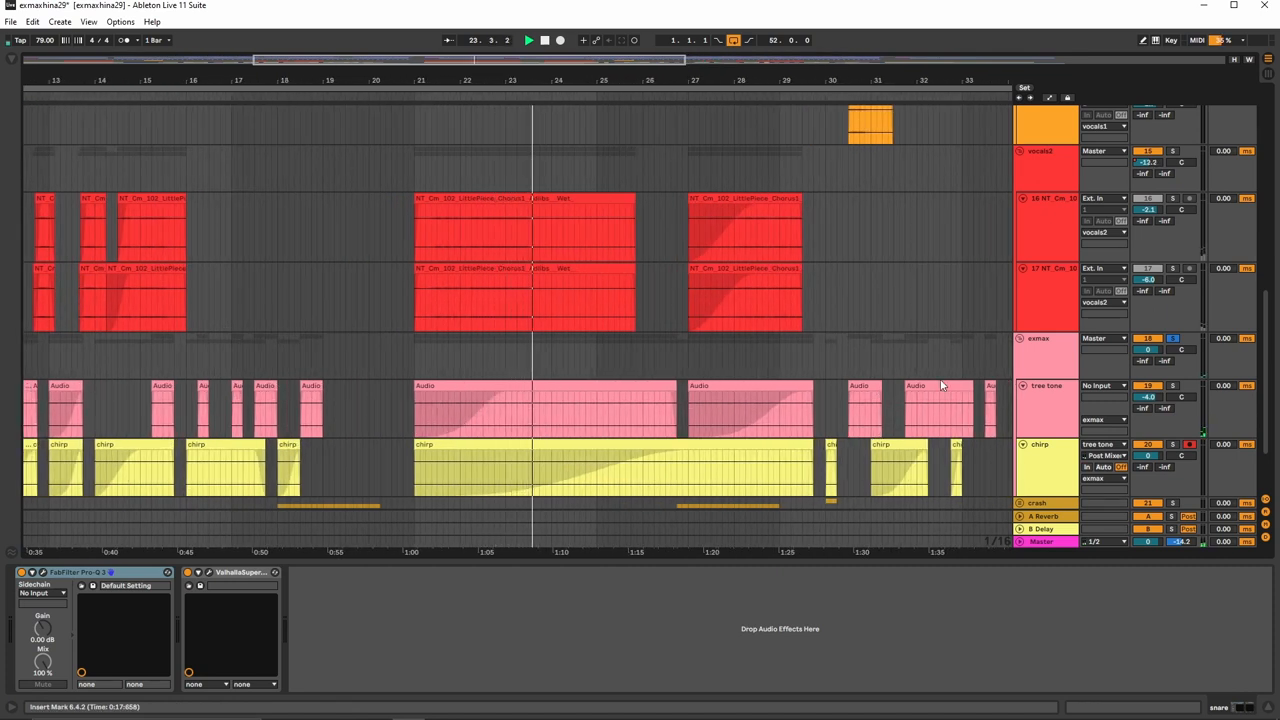
Select the VINYL crackle track to show its Utility, Compressor and Pro-Q 3 chain.
left_click(600, 420)
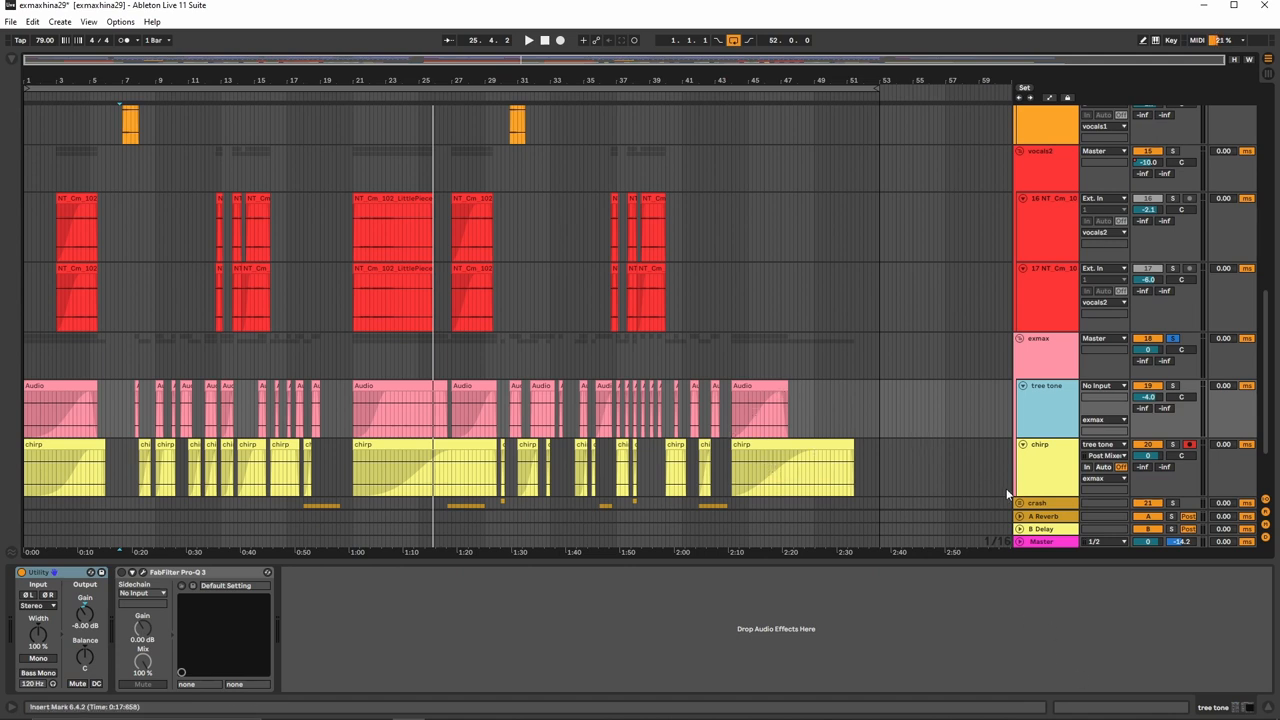
mouse_move(902, 488)
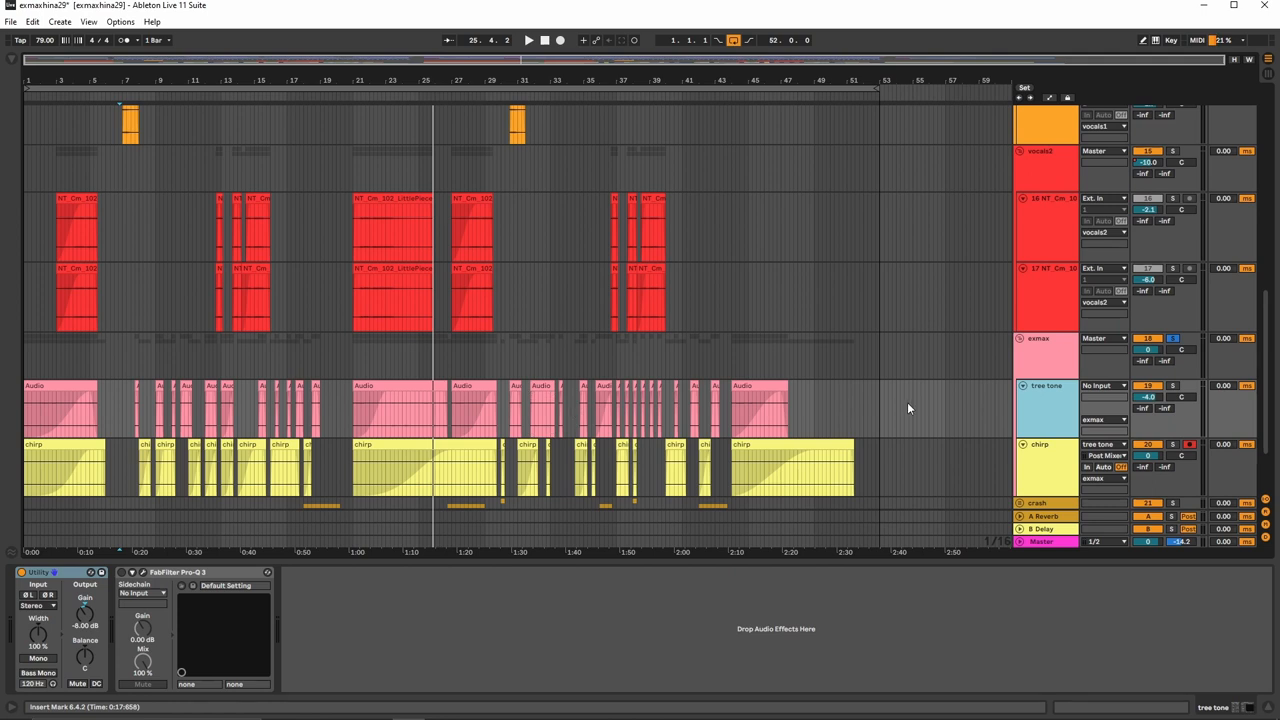
mouse_move(436, 512)
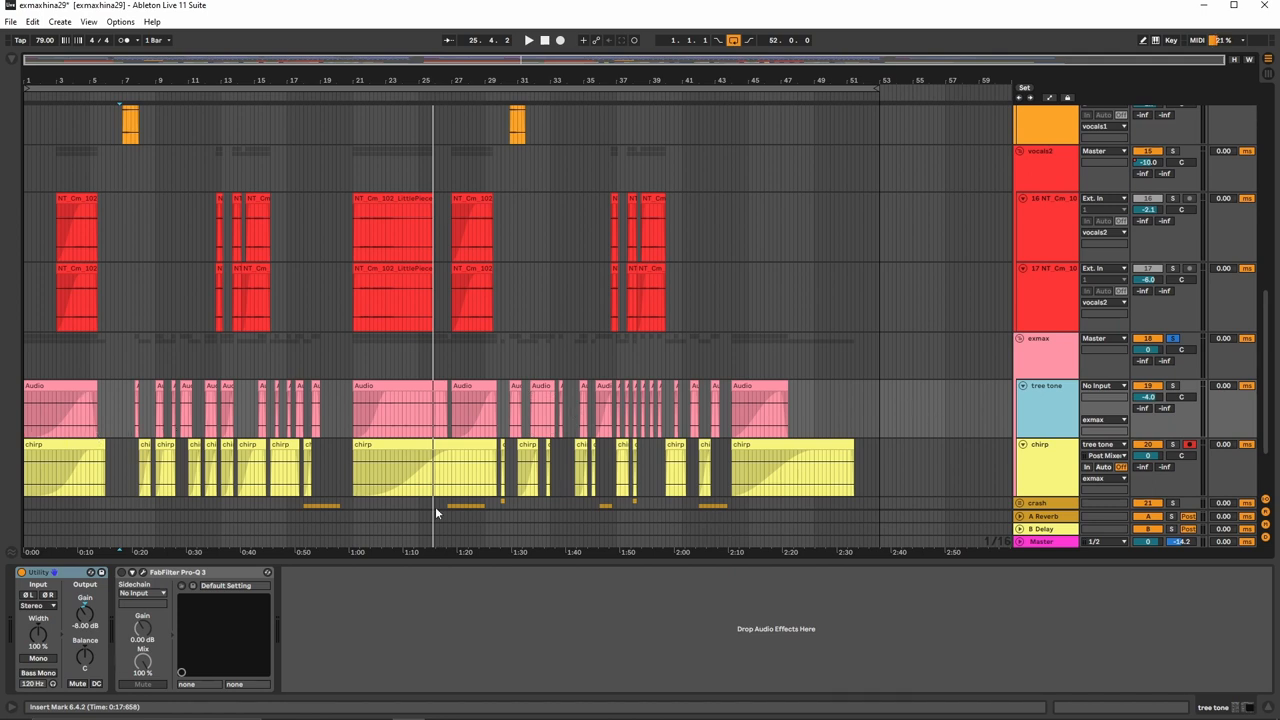
mouse_move(648, 480)
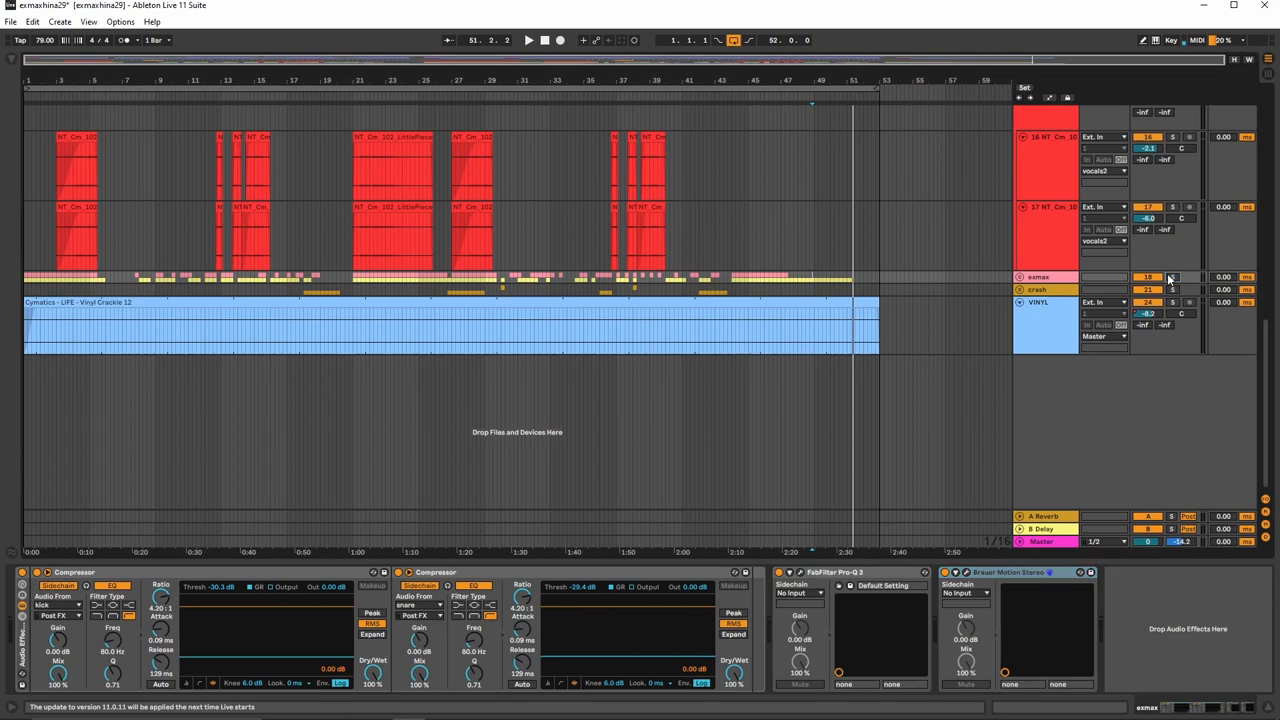
Unfold the crash group to reveal its separate crash tracks and short clips.
left_click(528, 40)
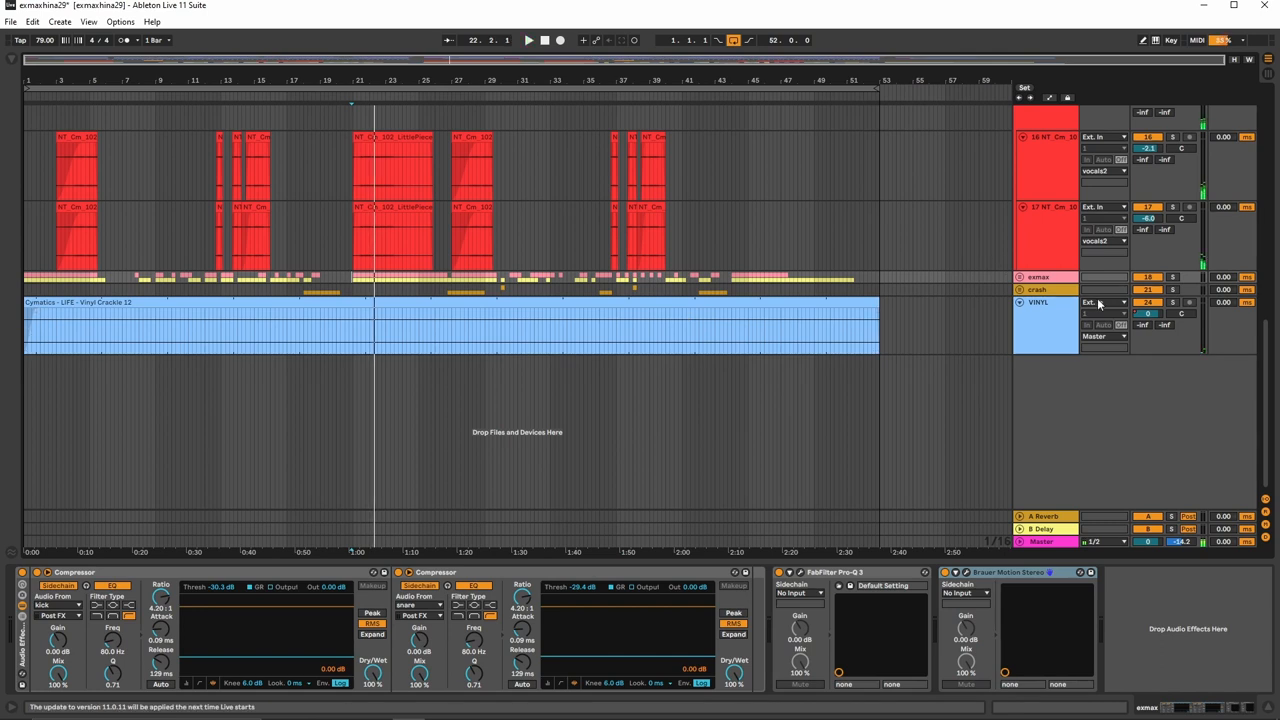
left_click(1020, 290)
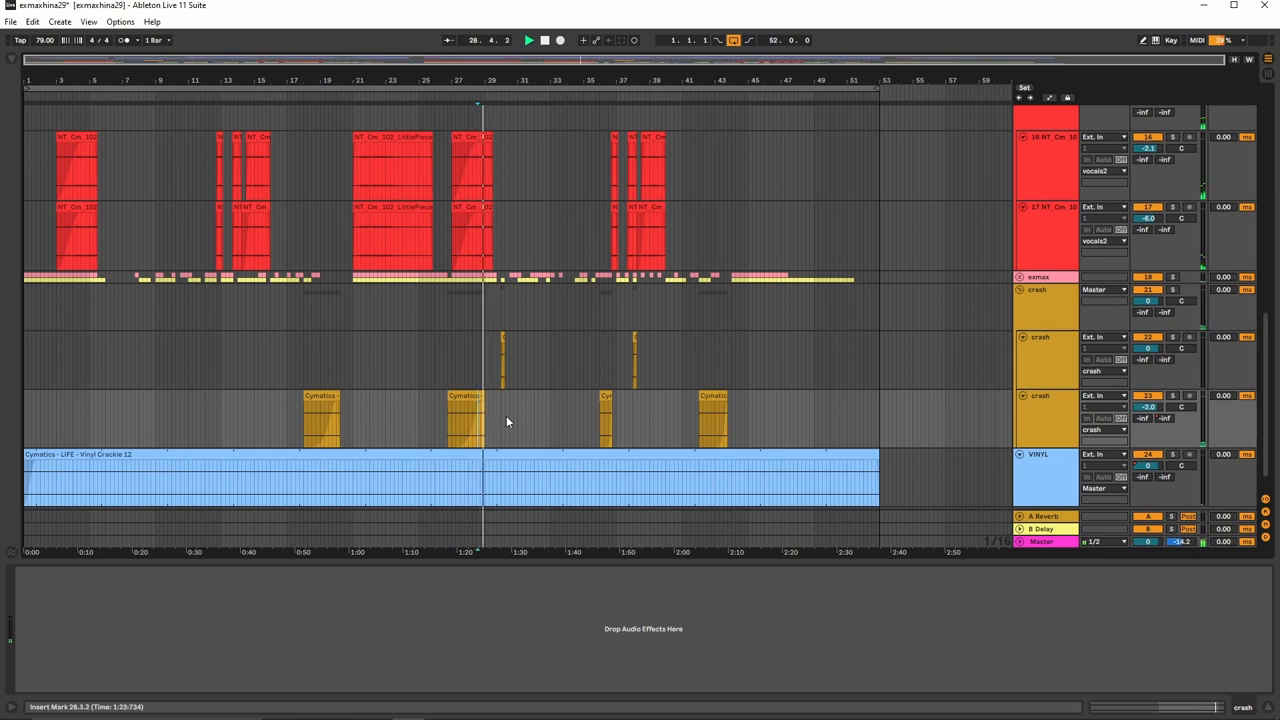
View the vinyl track's Pro-Q 3 high-pass curve, then return to its device chain.
left_click(502, 360)
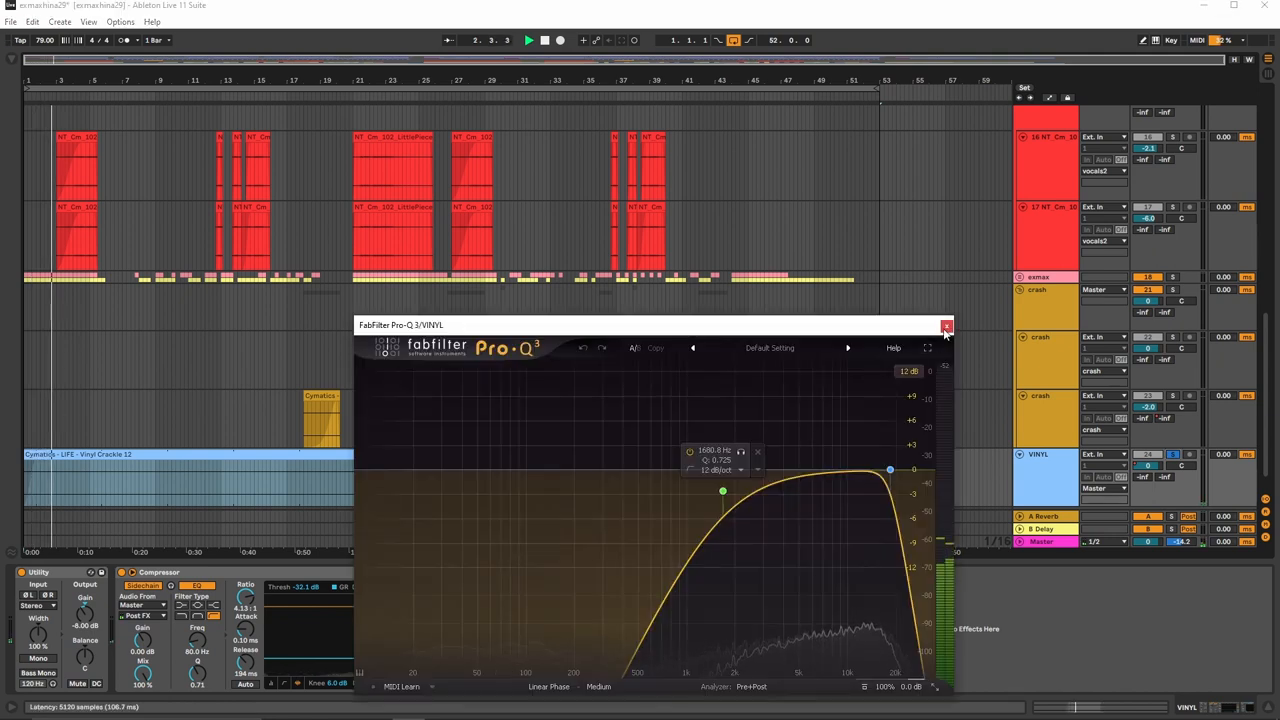
left_click(946, 326)
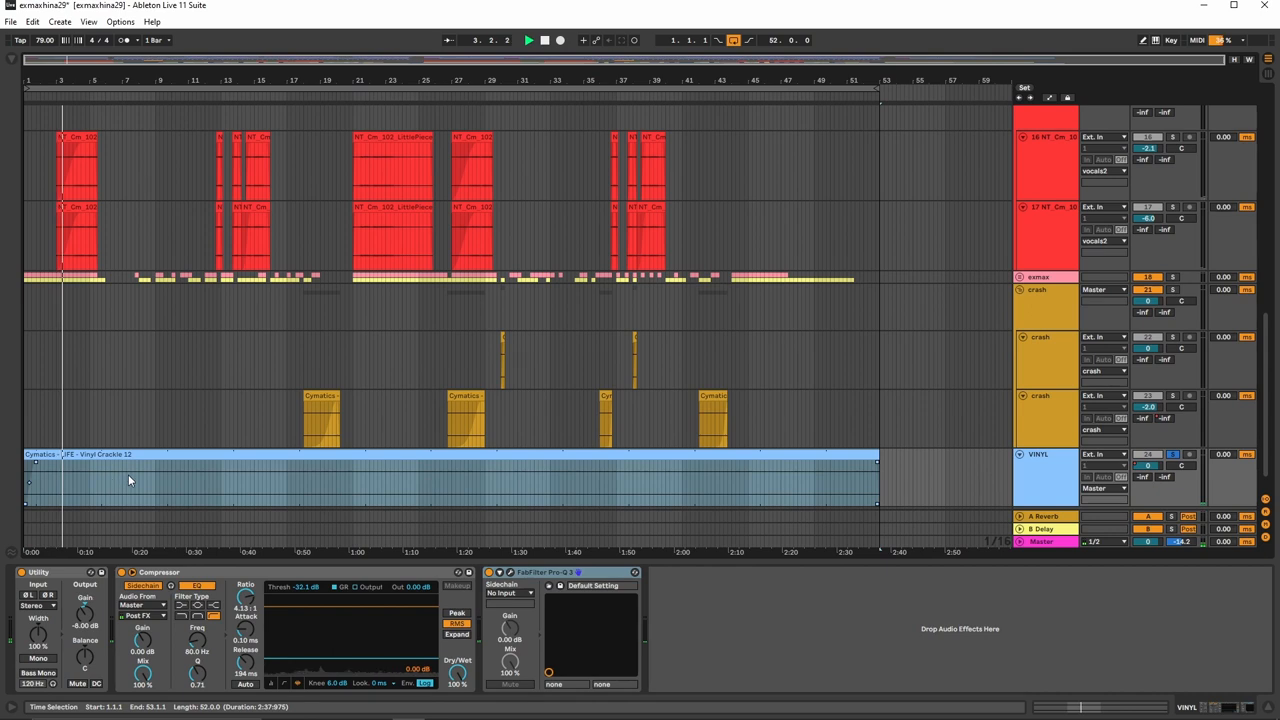